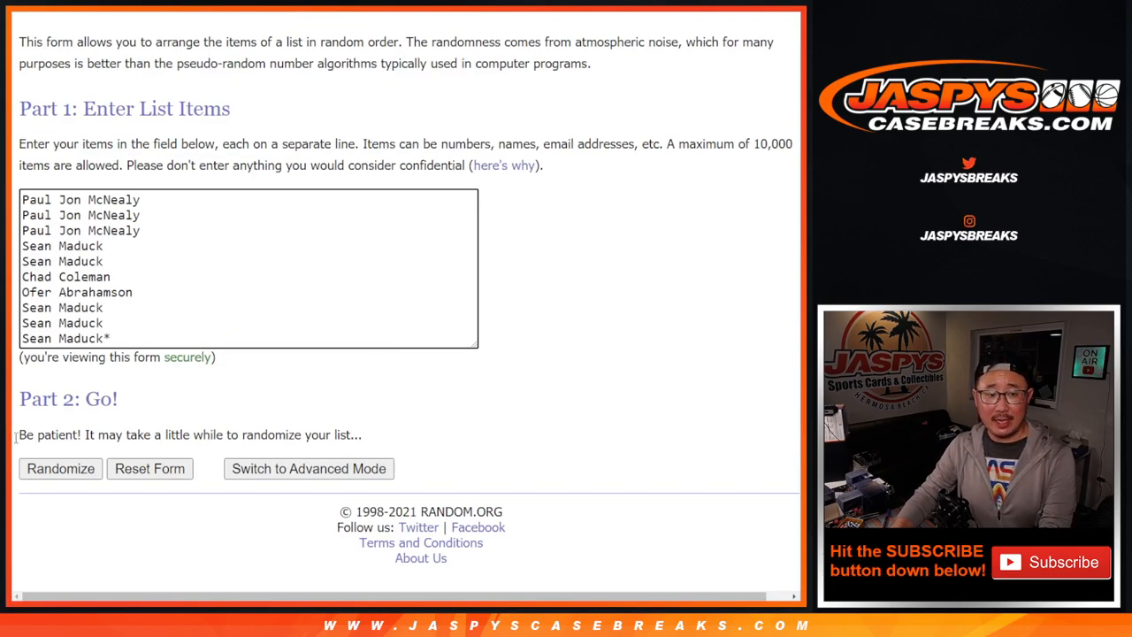
- Randomize the ten participant names, then re-shuffle them five more times with Again!
{"action": "left_click", "coordinate": [60, 467]}
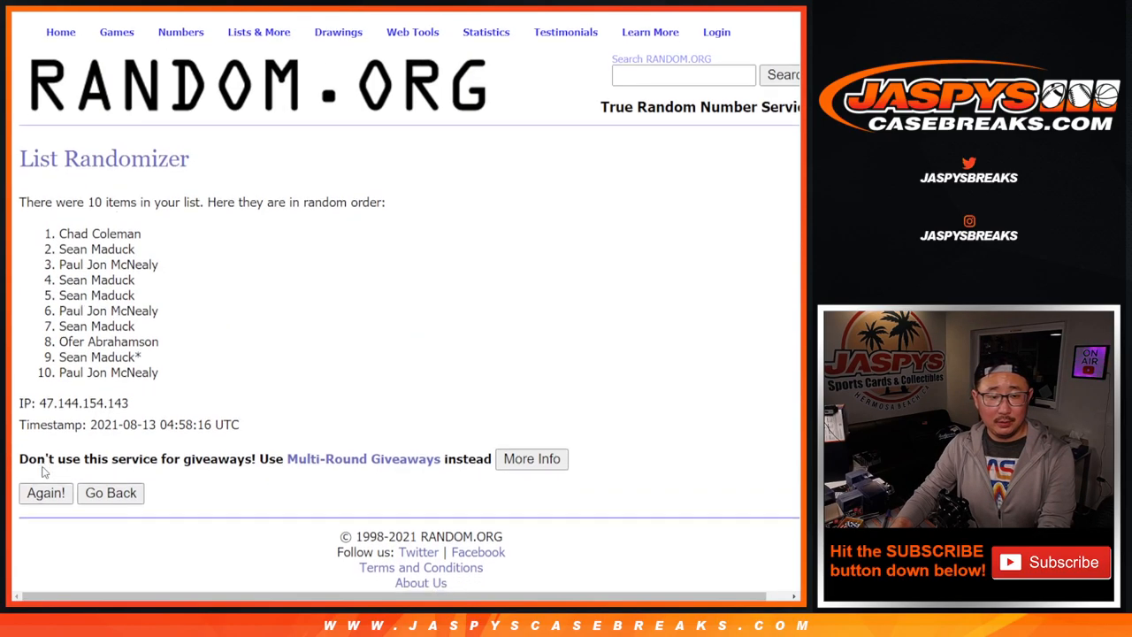
{"action": "left_click", "coordinate": [46, 492]}
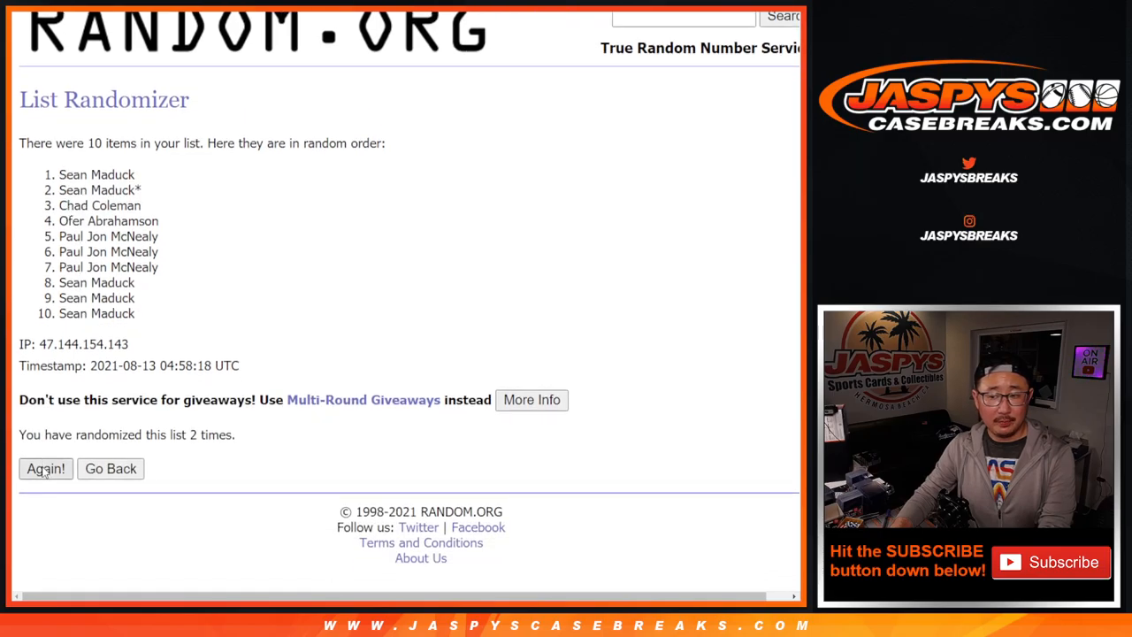
{"action": "left_click", "coordinate": [46, 469]}
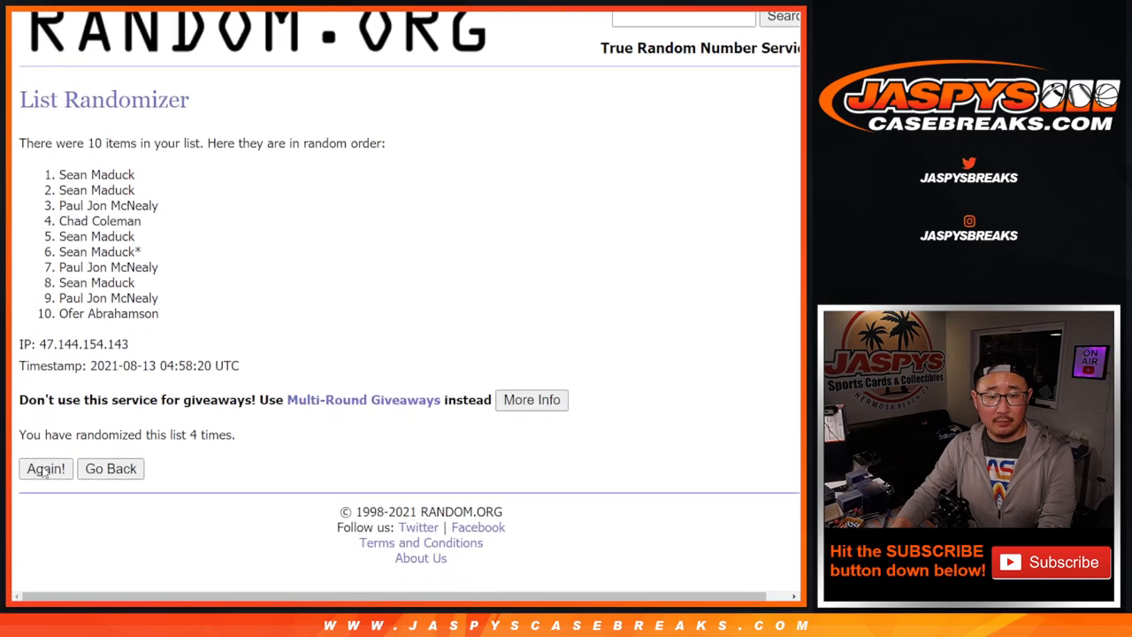
{"action": "left_click", "coordinate": [46, 467]}
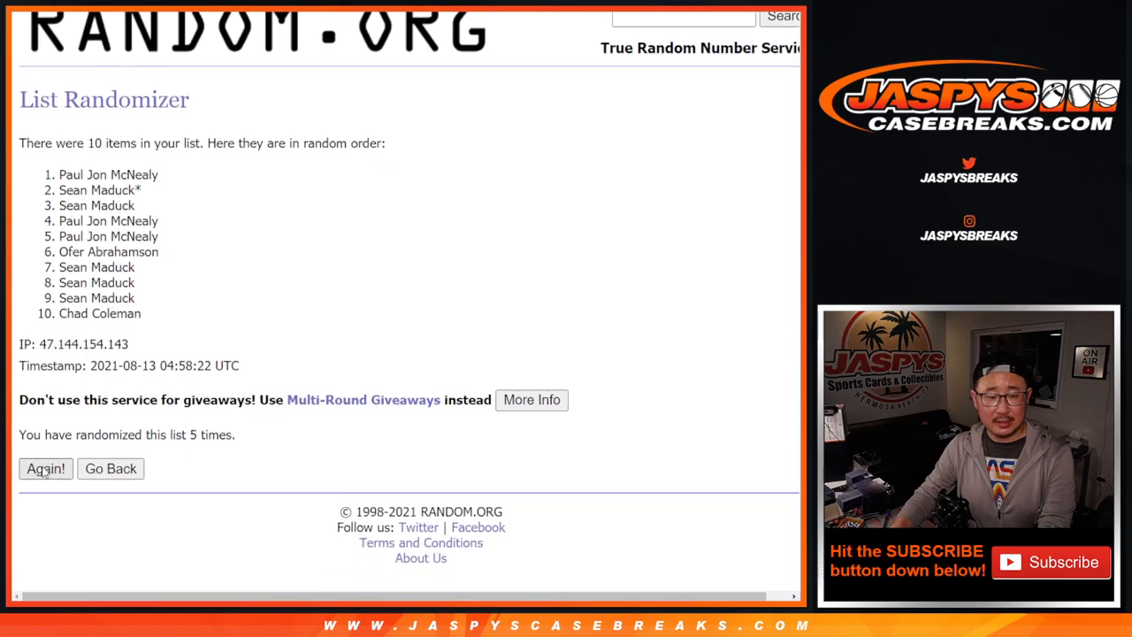
{"action": "left_click", "coordinate": [46, 466]}
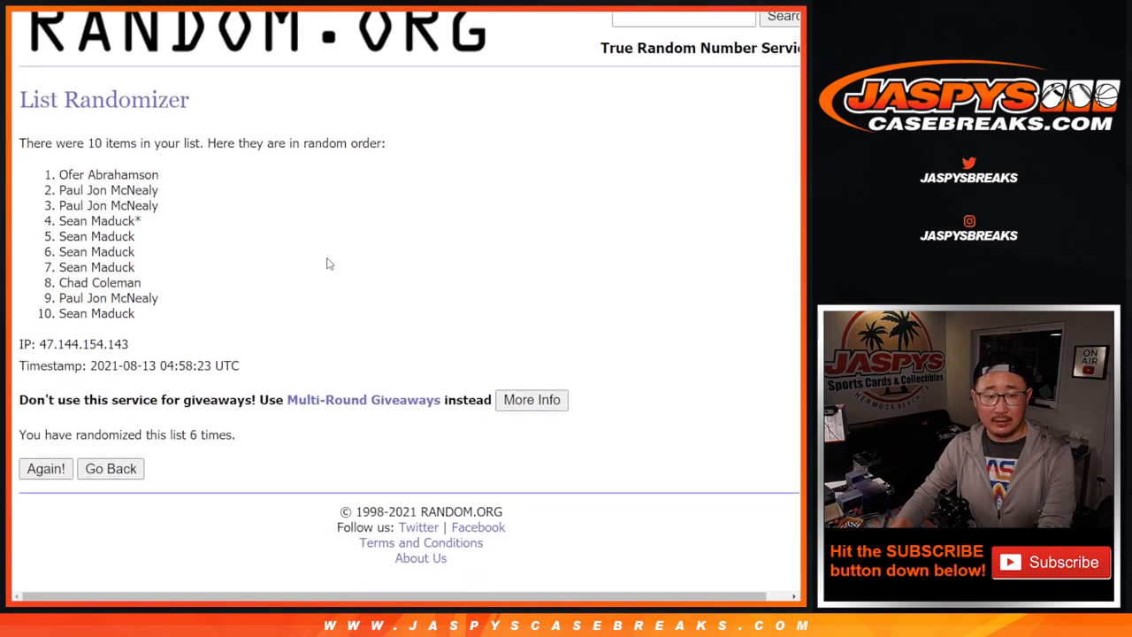
{"action": "left_click", "coordinate": [46, 467]}
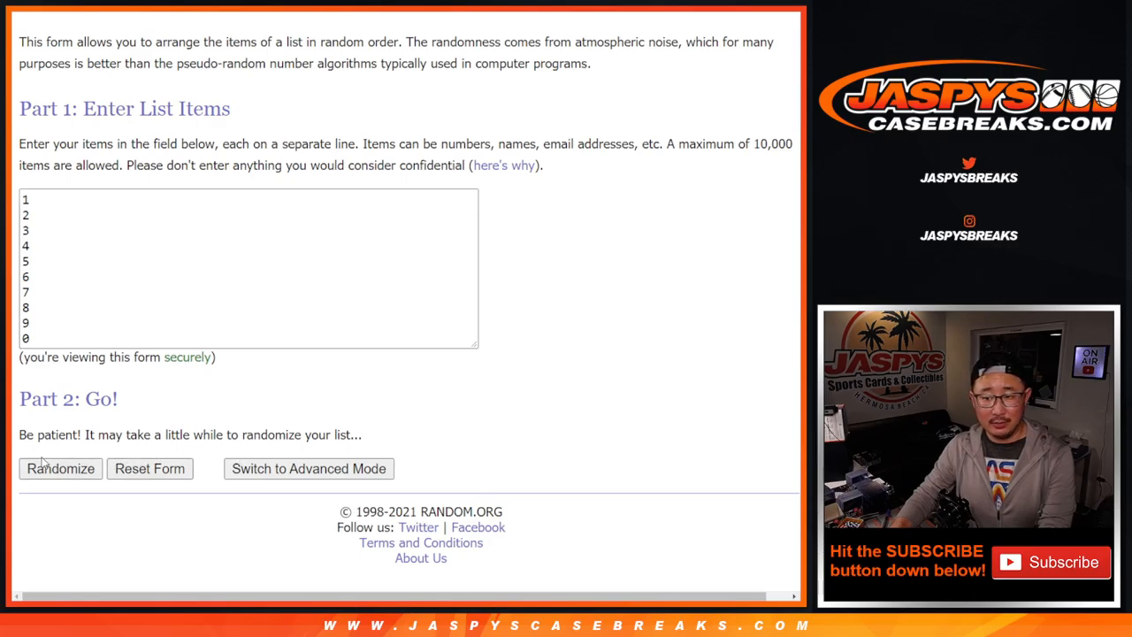
- Randomize the digits 0–9, then re-shuffle them three more times with Again!
{"action": "left_click", "coordinate": [61, 467]}
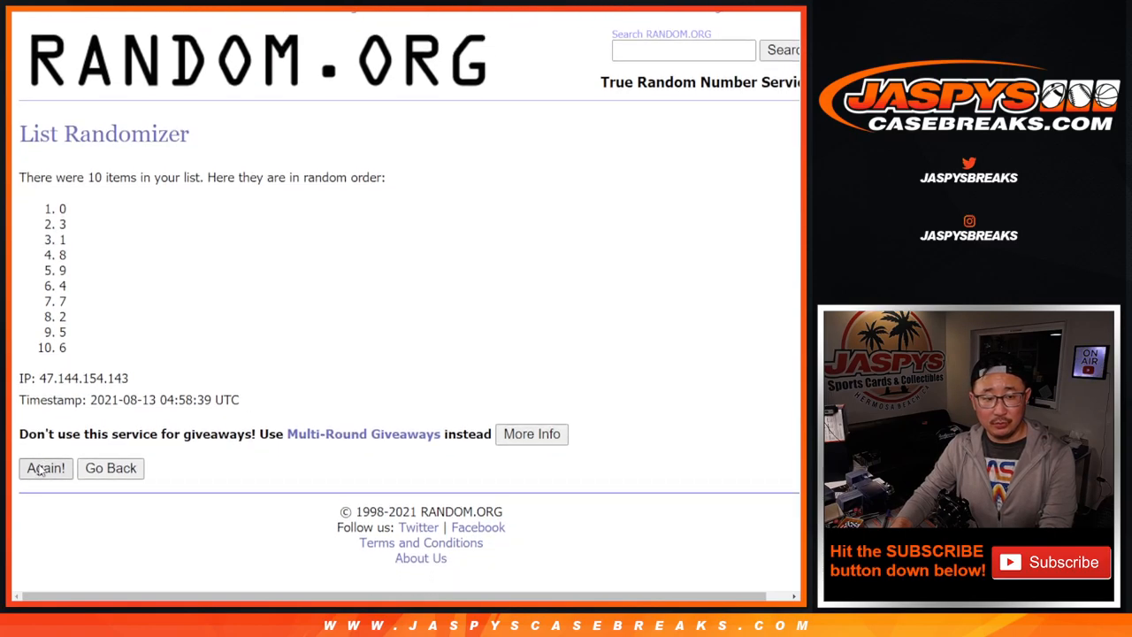
{"action": "left_click", "coordinate": [46, 467]}
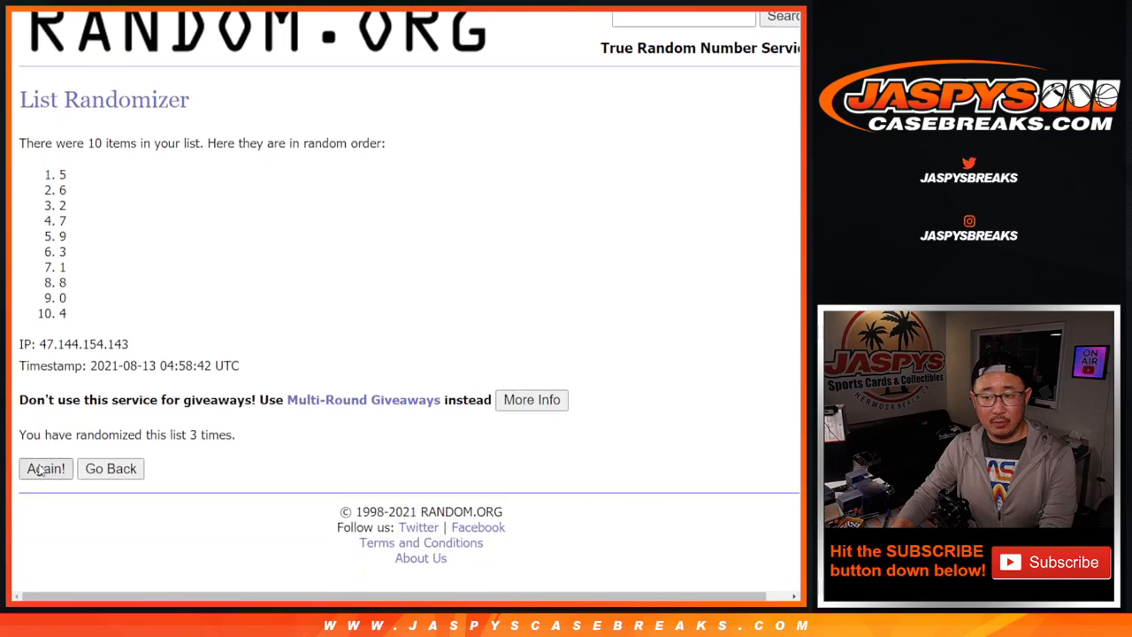
{"action": "left_click", "coordinate": [46, 467]}
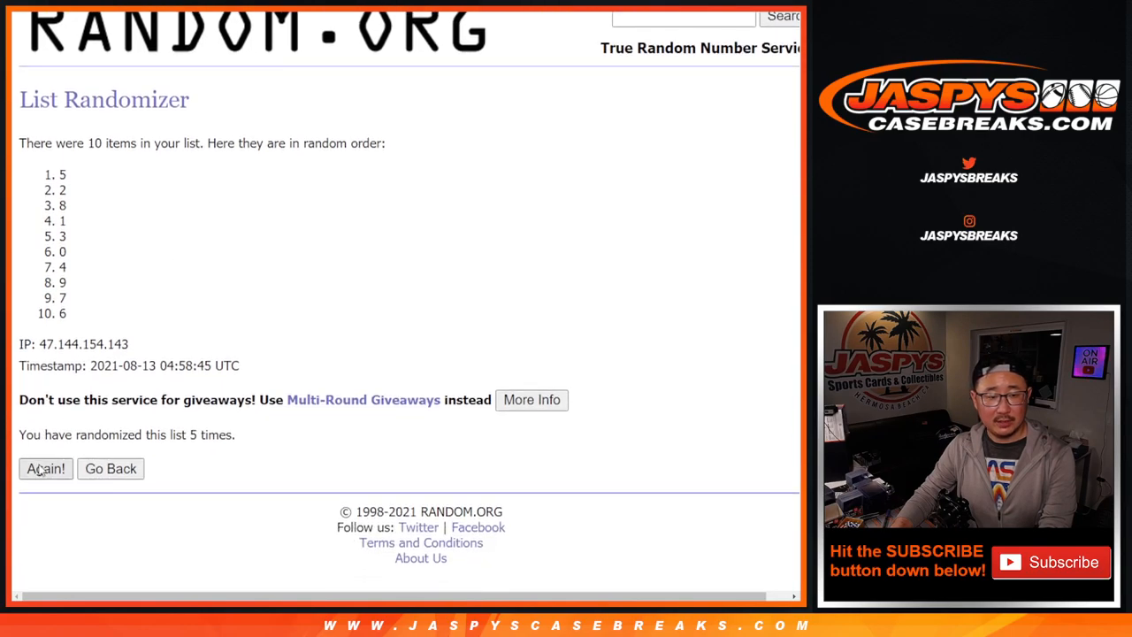
{"action": "left_click", "coordinate": [46, 467]}
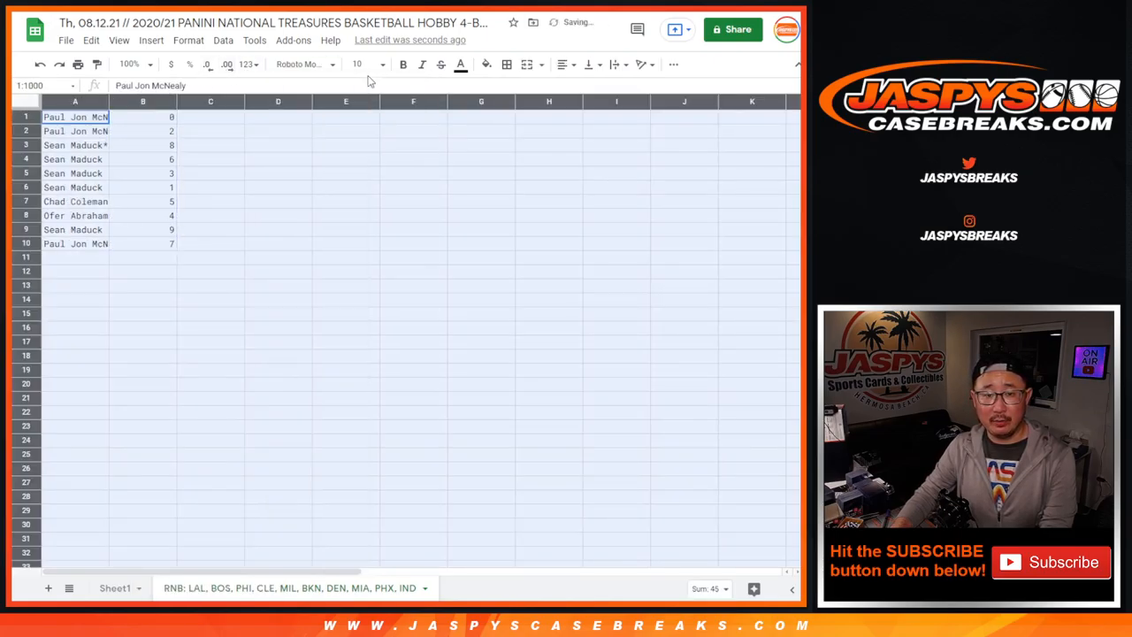
{"action": "left_click", "coordinate": [358, 64]}
{"action": "type", "text": "18"}
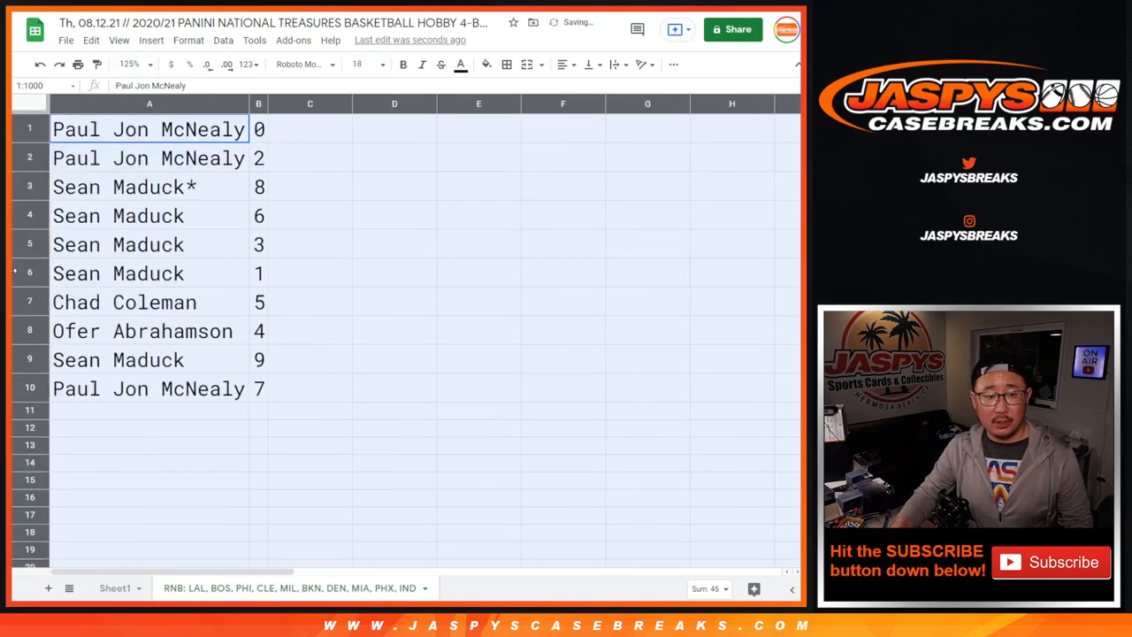
{"action": "left_click", "coordinate": [149, 272]}
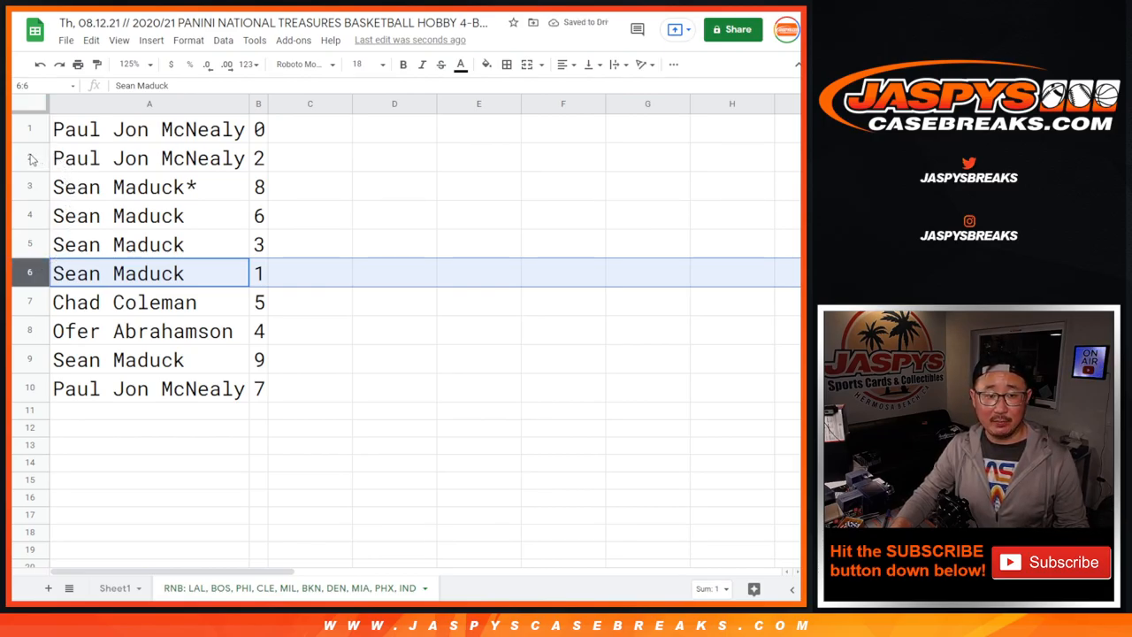
{"action": "left_click", "coordinate": [149, 158]}
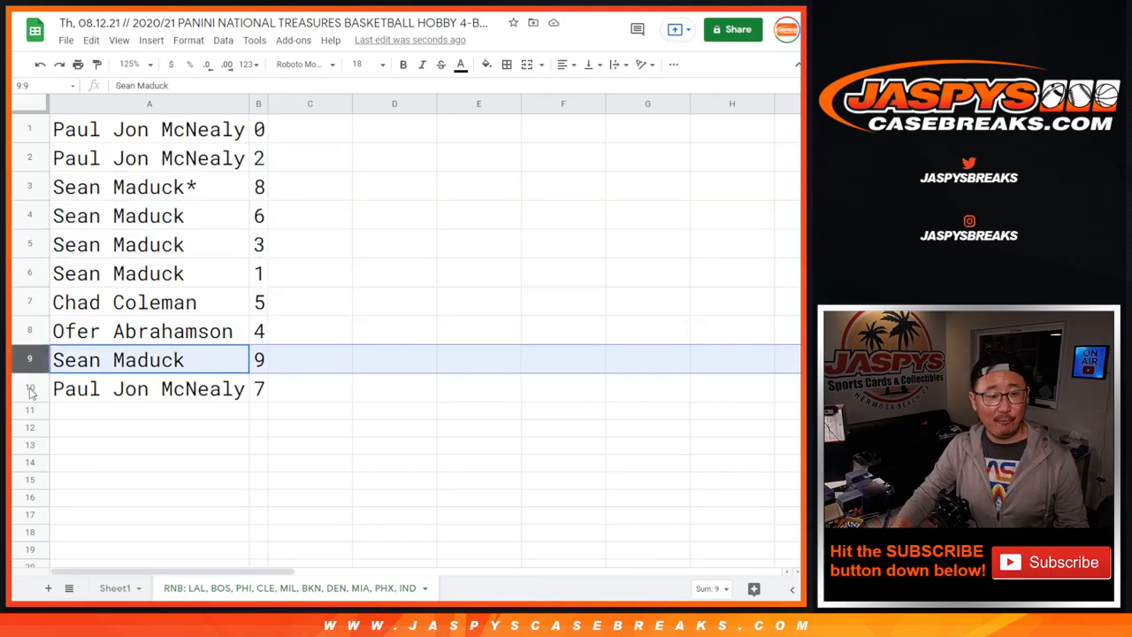
{"action": "left_click", "coordinate": [149, 389]}
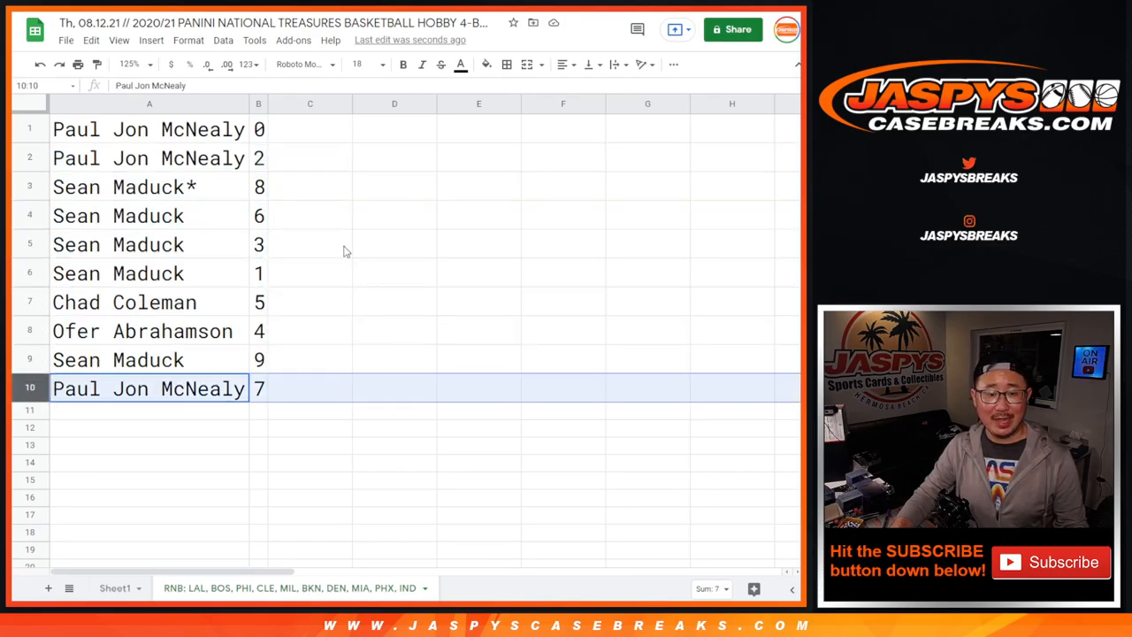